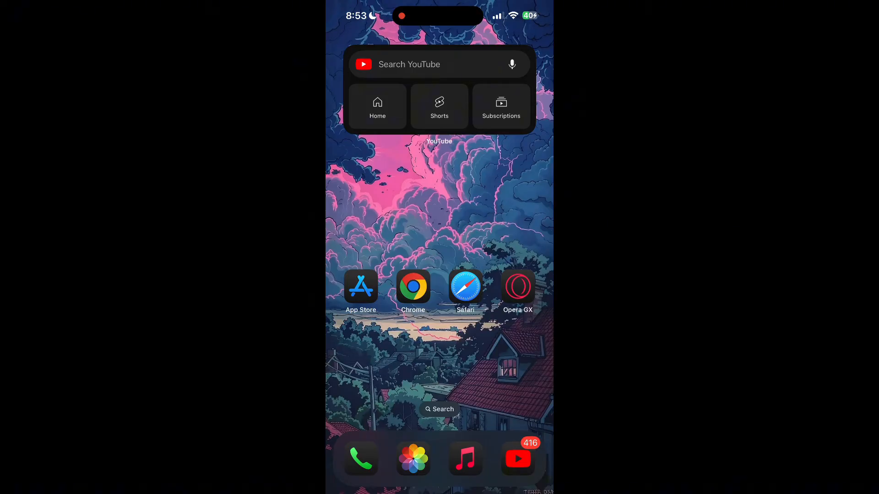
Step: Launch Chrome and open Delete Browsing Data from the History page
{"action": "left_click", "coordinate": [465, 287]}
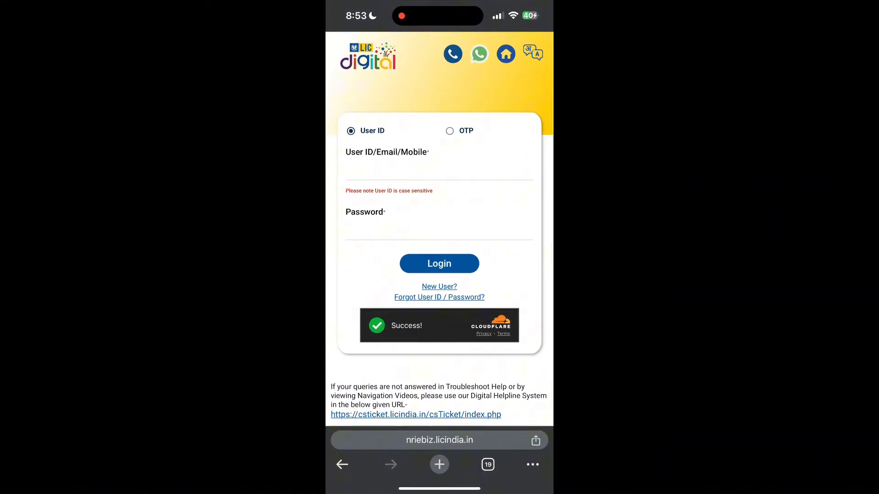
{"action": "left_click", "coordinate": [532, 464]}
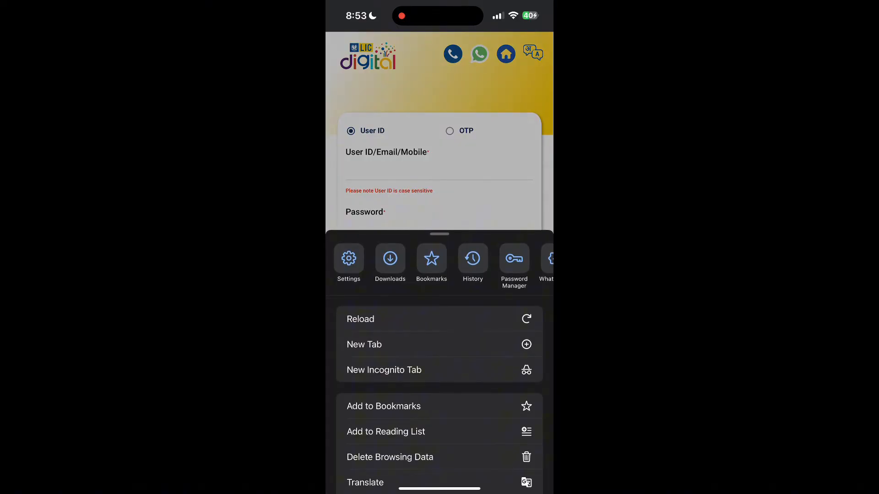
{"action": "left_click", "coordinate": [472, 258]}
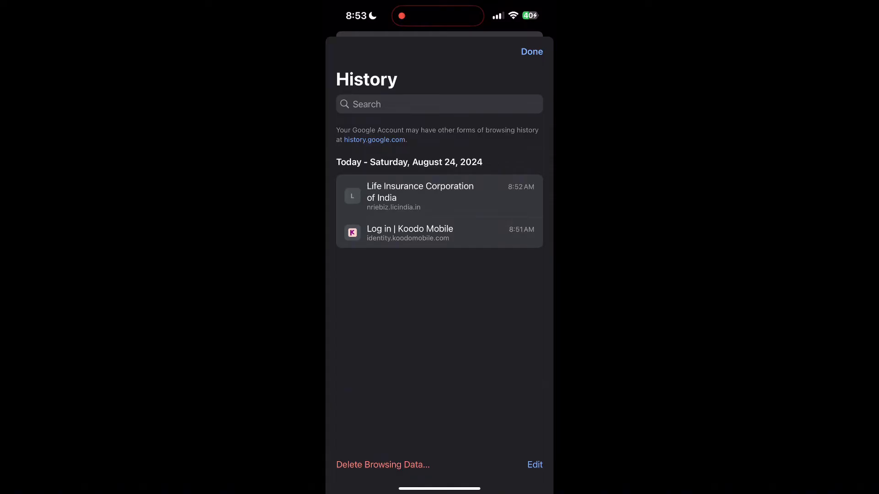
{"action": "left_click", "coordinate": [383, 465]}
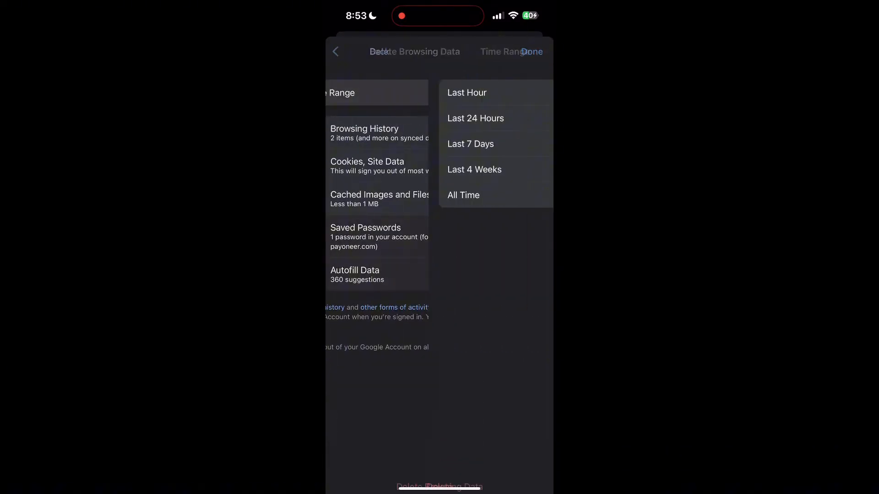
Step: Delete all-time history, cookies and cached images, then return to the Home Screen
{"action": "left_click", "coordinate": [463, 195]}
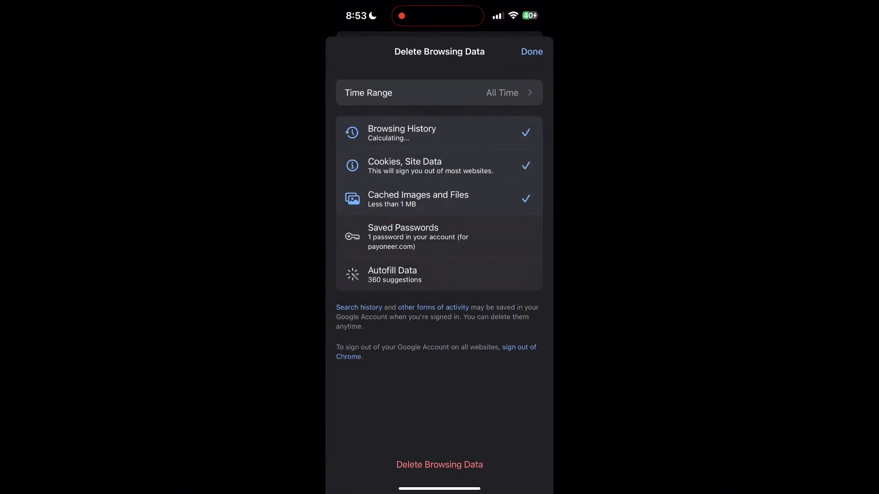
{"action": "left_click", "coordinate": [440, 464]}
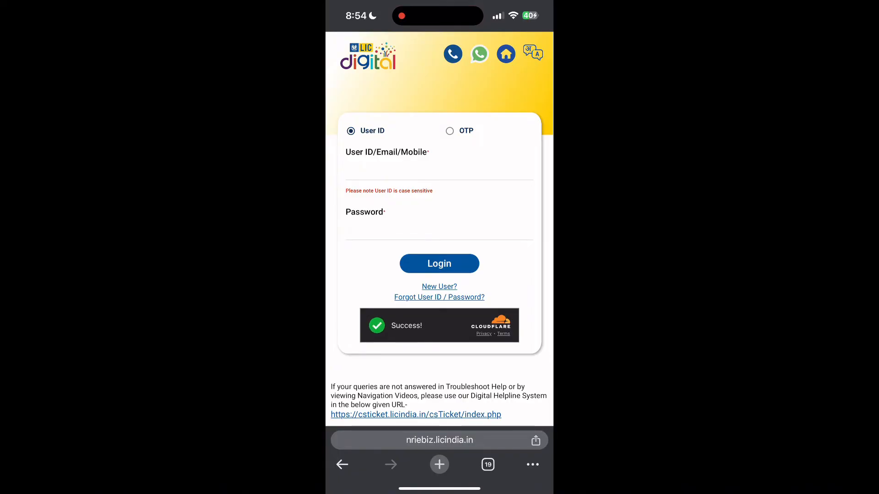
{"action": "key", "text": "home"}
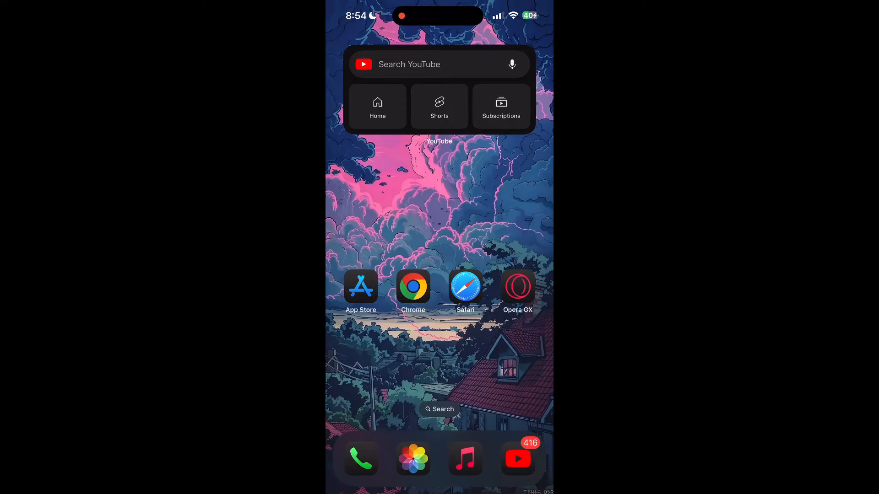